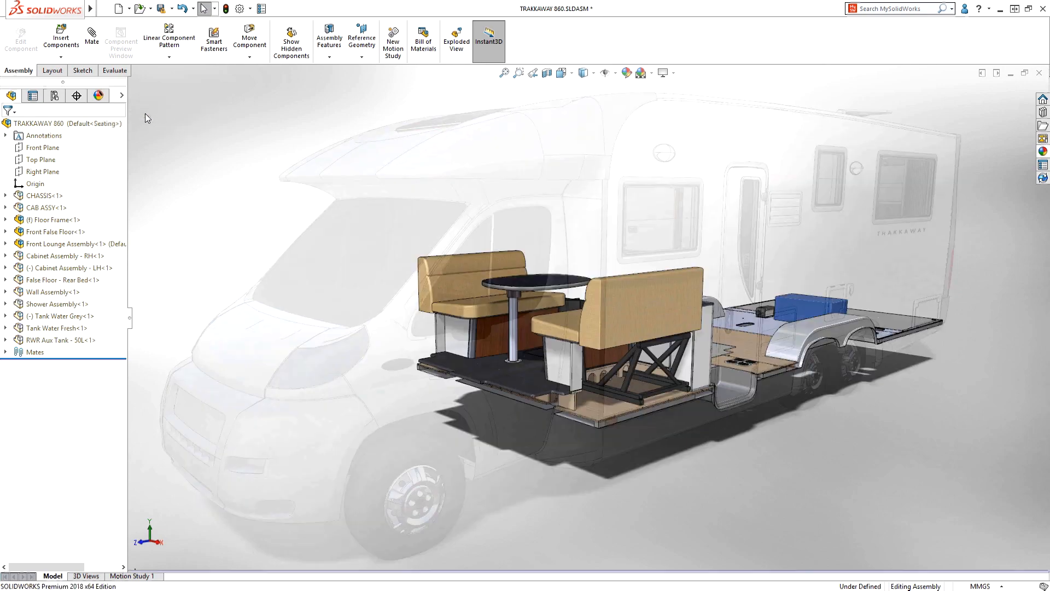
Preview the plain Foam Lounge Cushion.SLDPRT in the SW PDM Vault Trakka folder.
click(63, 243)
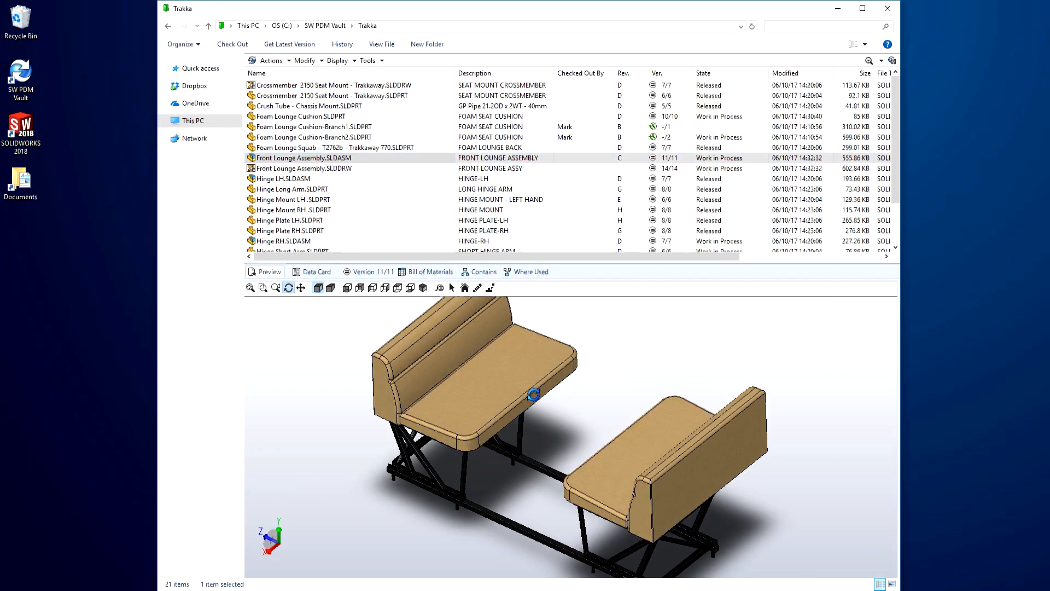
click(299, 116)
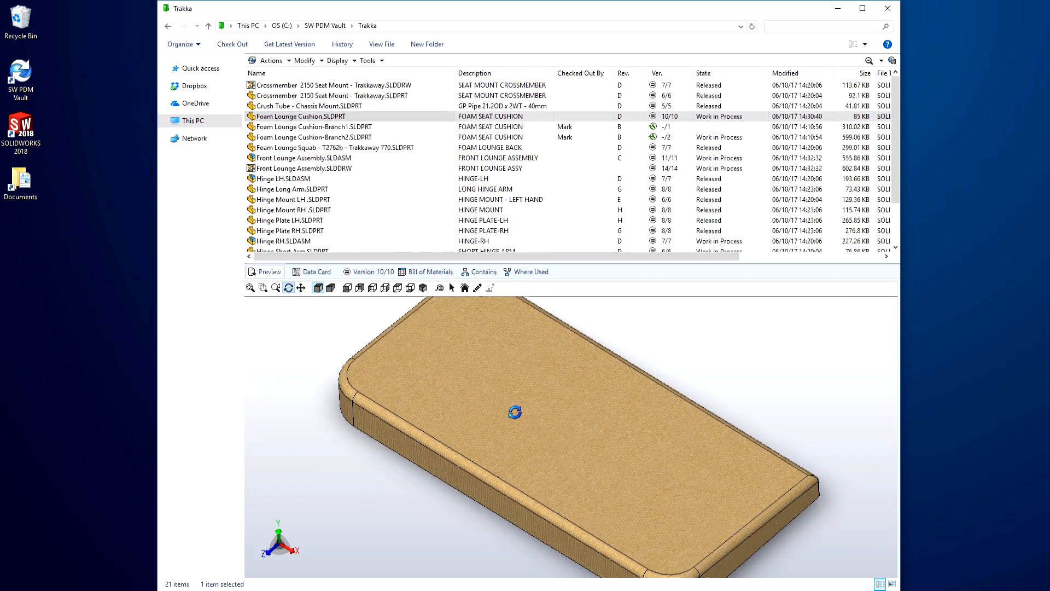
Branch only the cushion from Front Lounge Assembly with suffix -Branch, then preview Branch3 and Branch2.
right_click(301, 158)
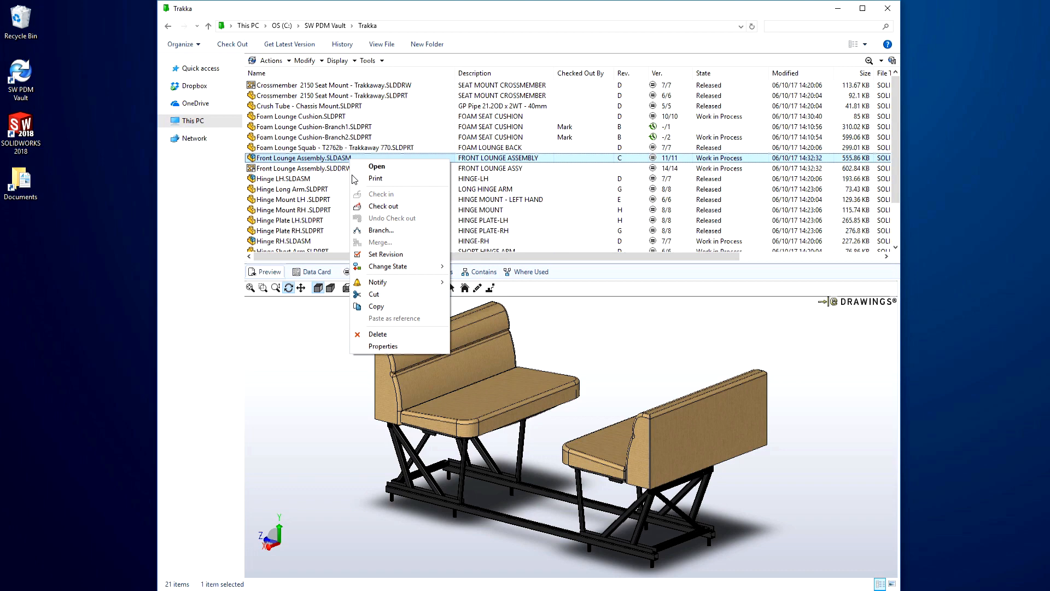
click(380, 229)
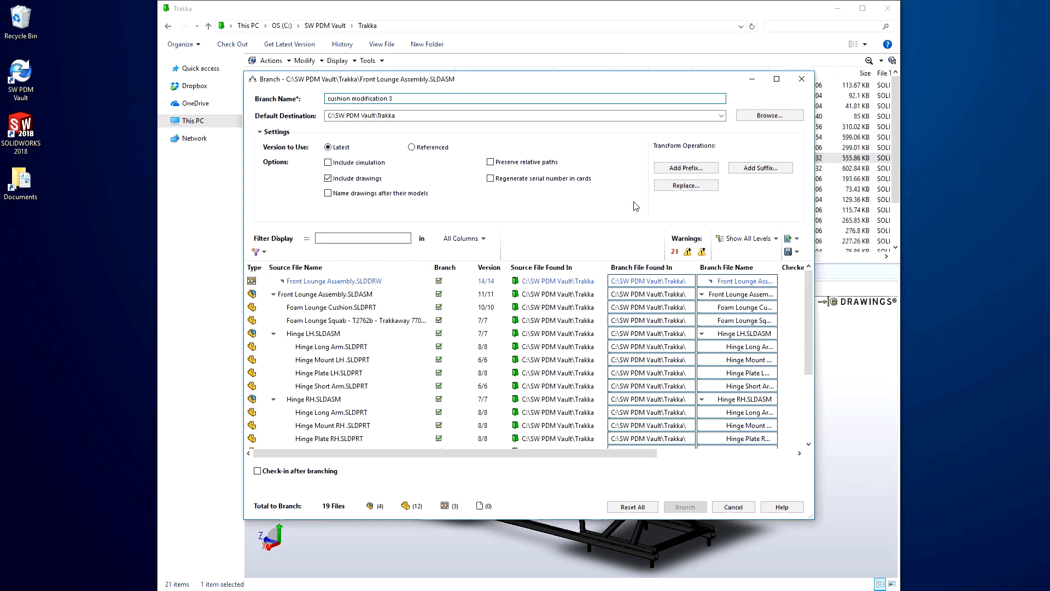
click(760, 167)
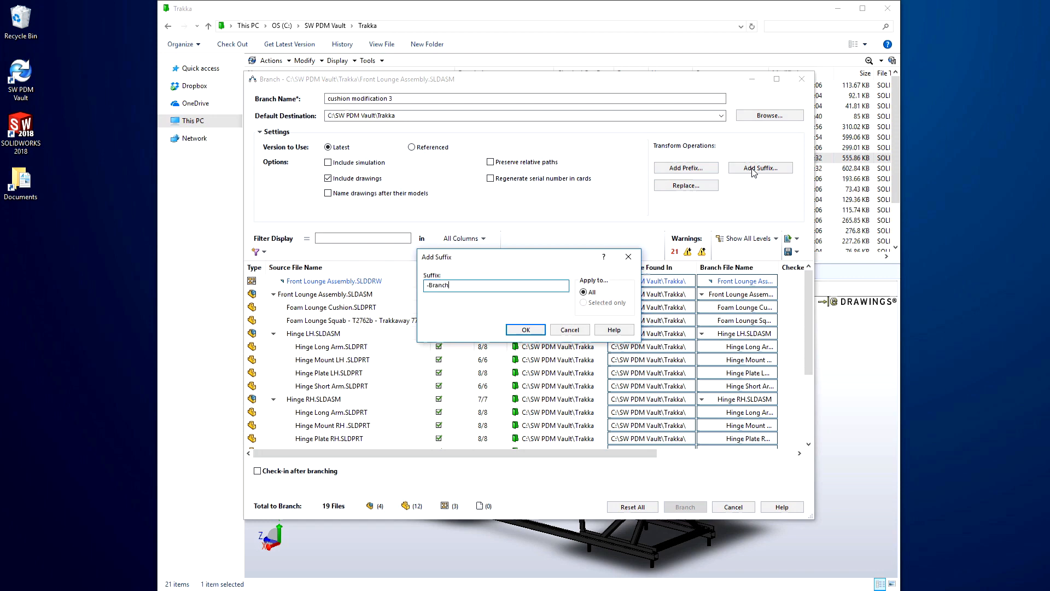
click(526, 329)
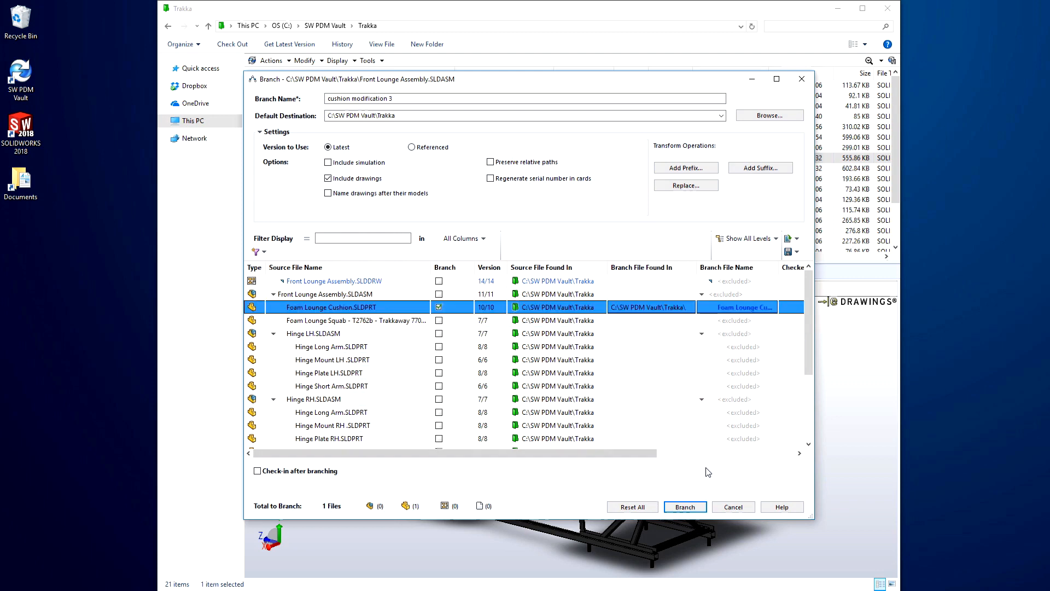
click(684, 506)
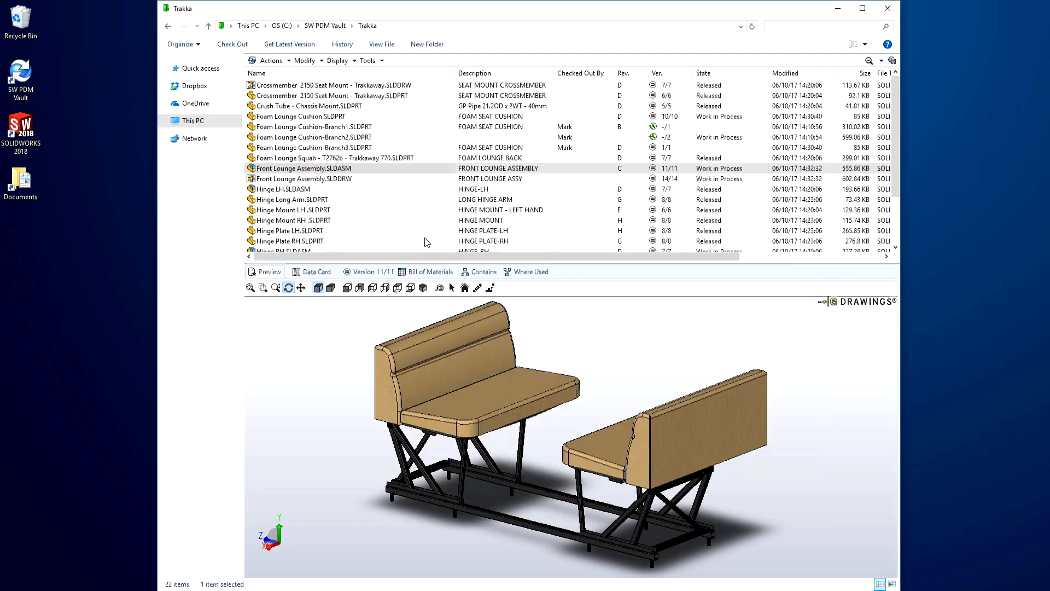
click(312, 147)
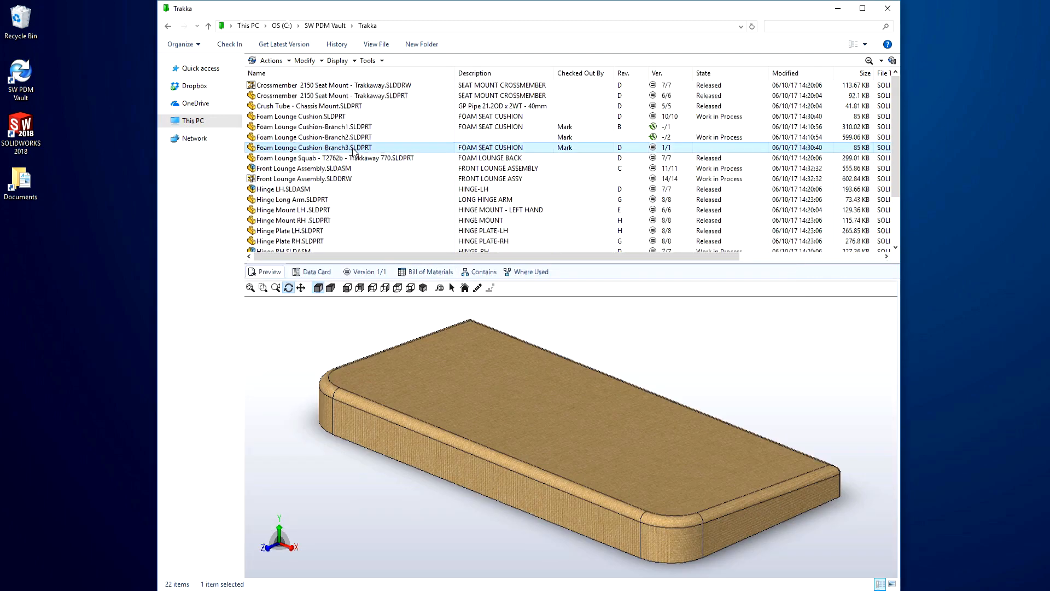
click(311, 137)
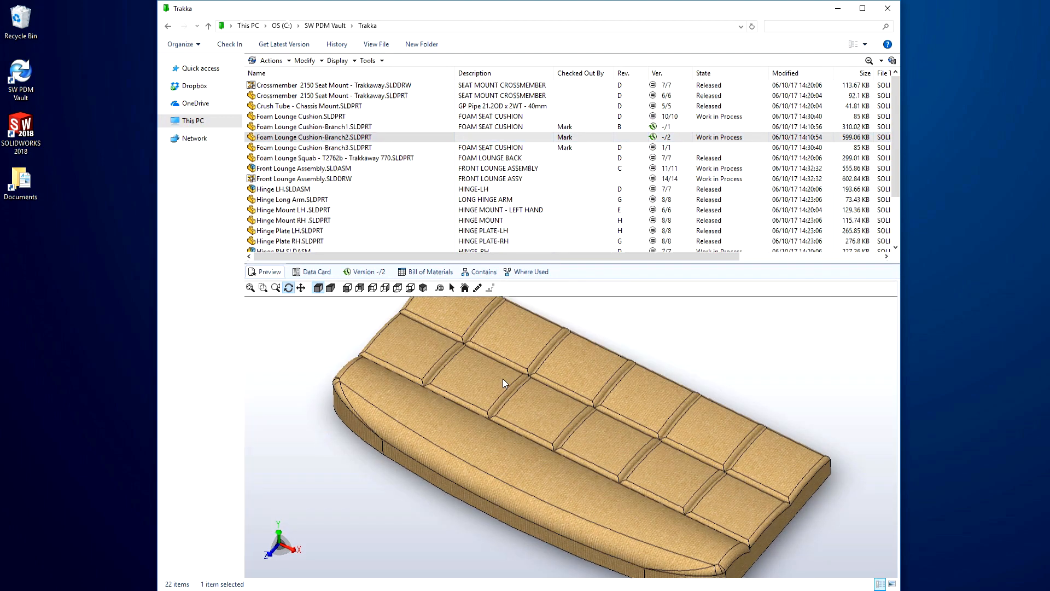
Merge Foam Lounge Cushion-Branch2 back into Foam Lounge Cushion.
right_click(311, 137)
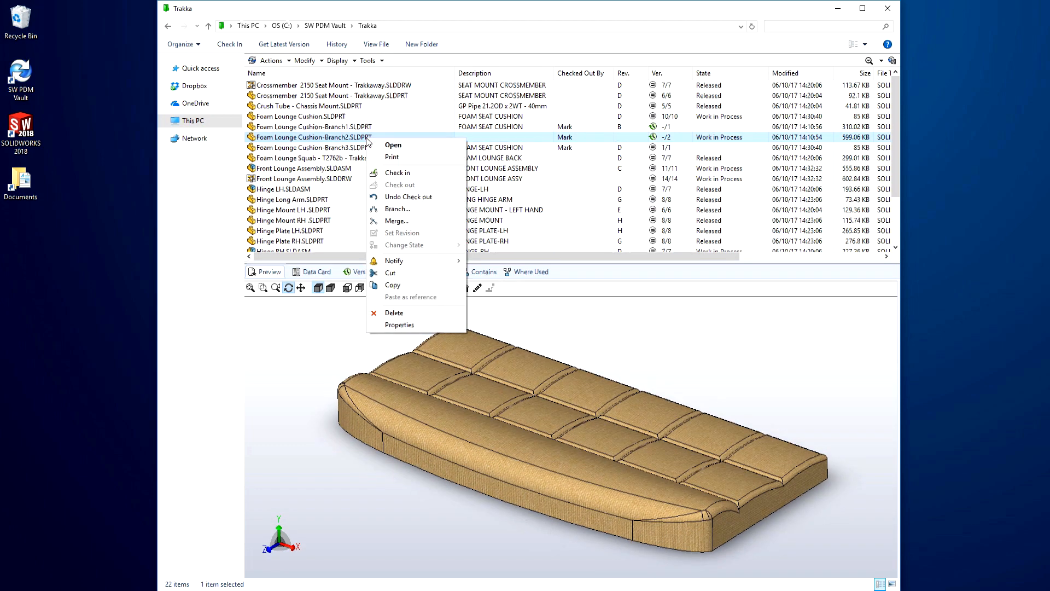
click(396, 221)
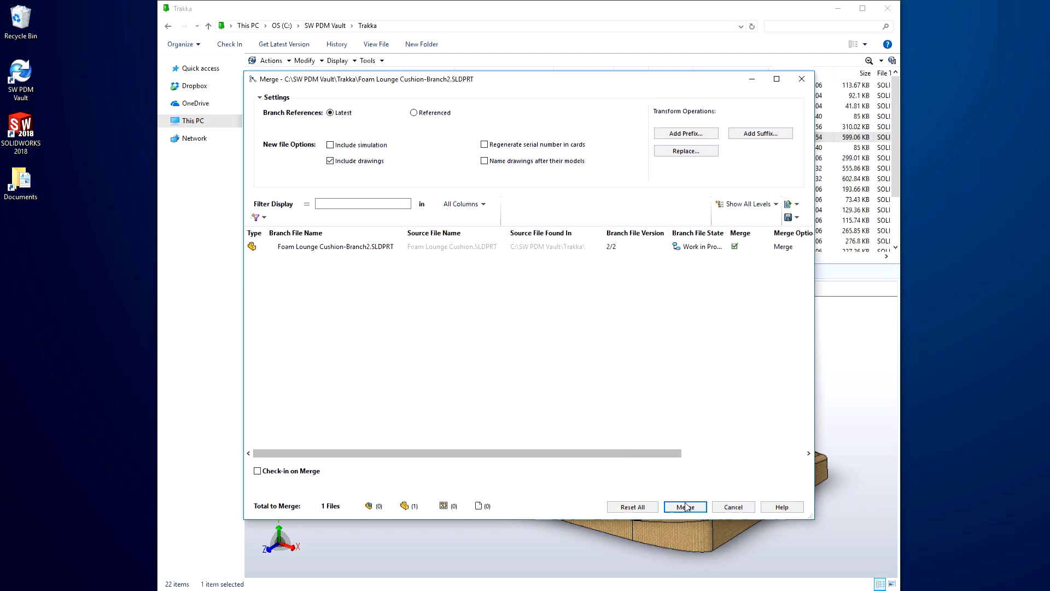
click(684, 506)
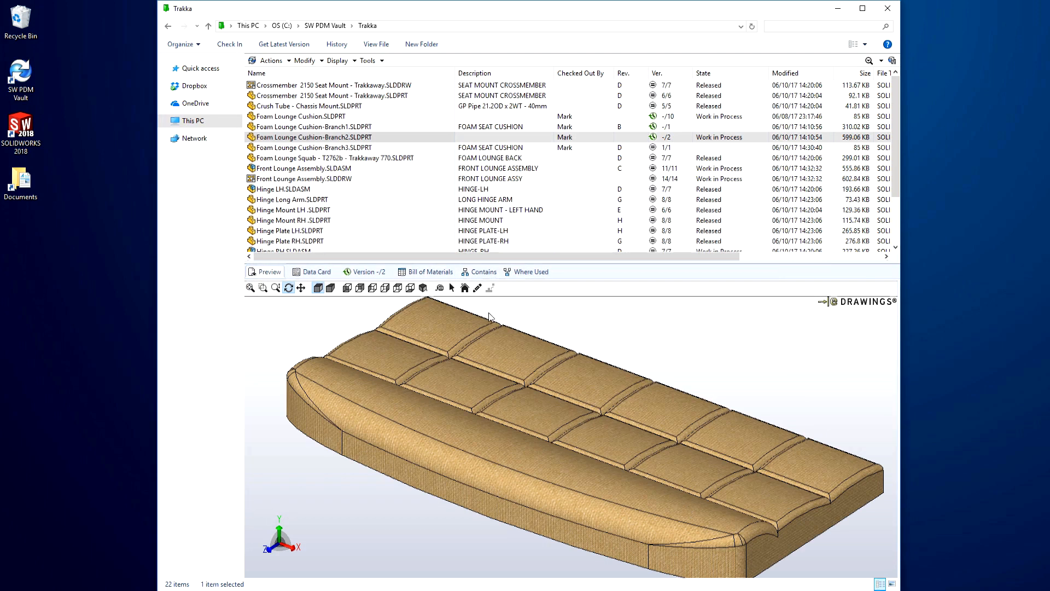
Check the updated Foam Lounge Cushion preview and open Front Lounge Assembly in SOLIDWORKS.
click(302, 116)
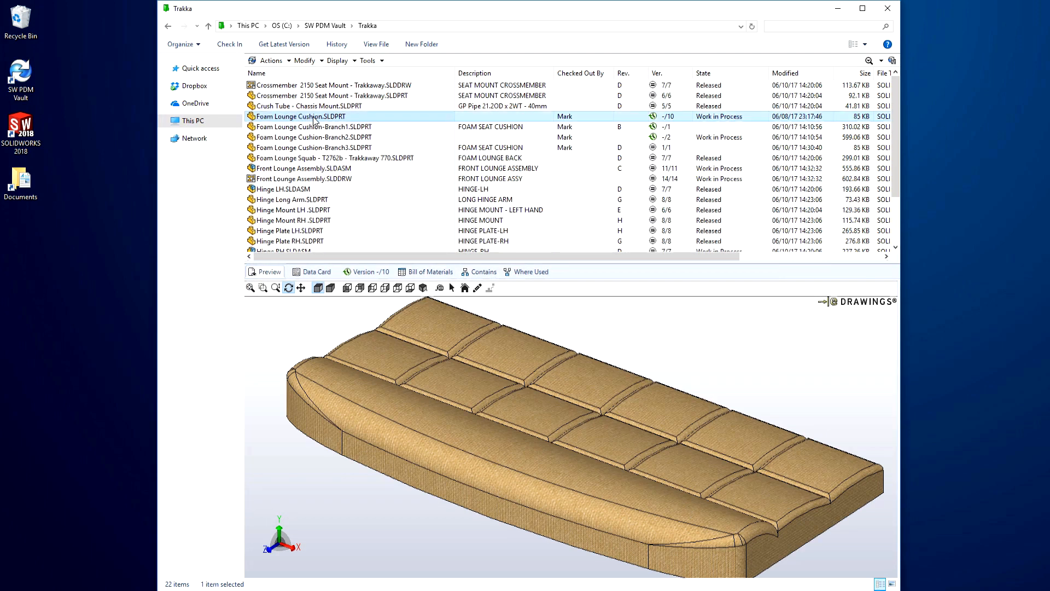
right_click(301, 168)
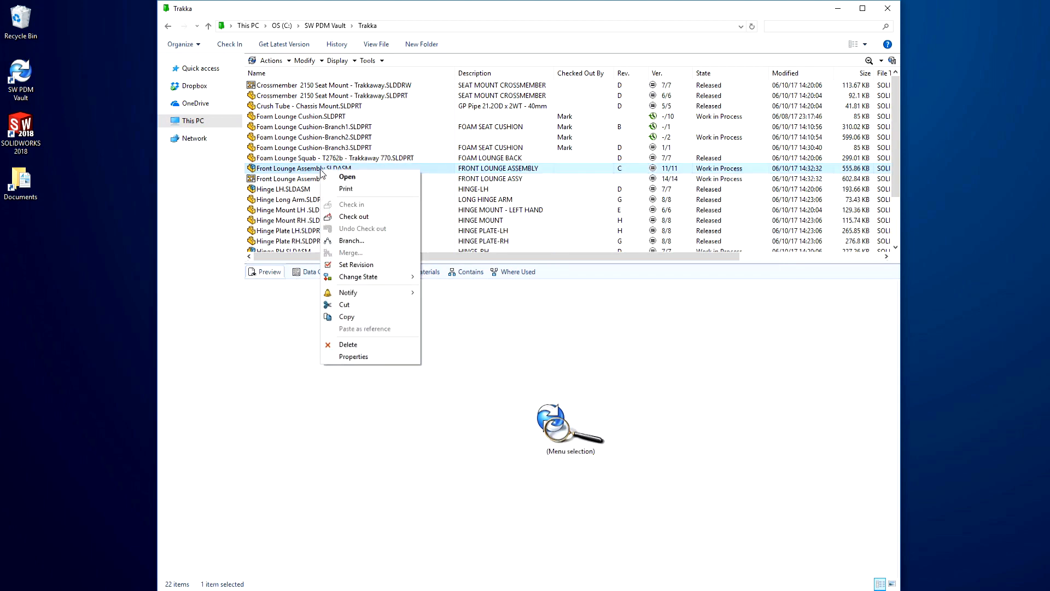
click(347, 176)
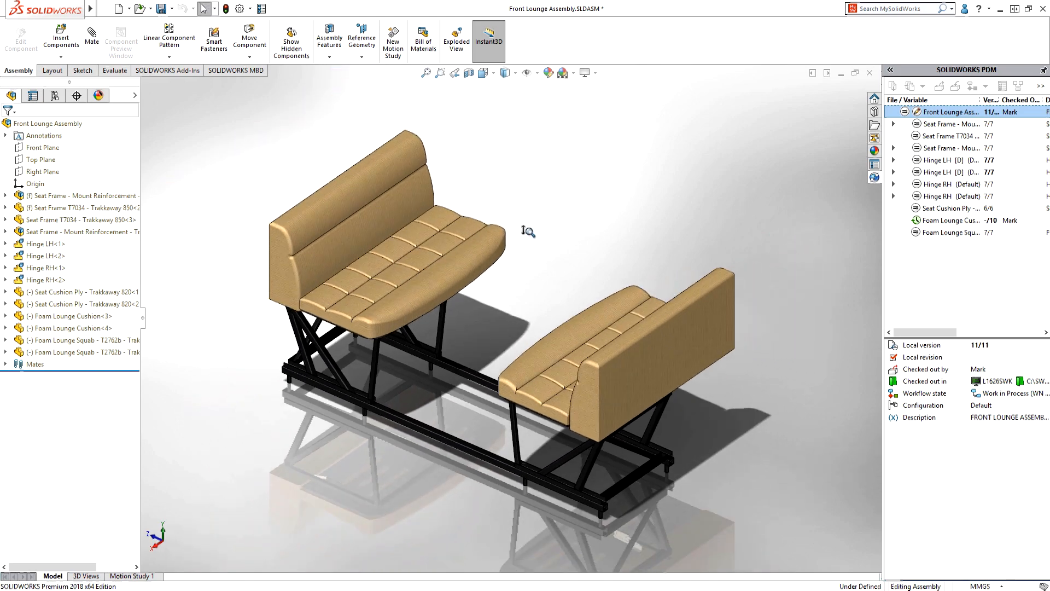
mouse_move(531, 236)
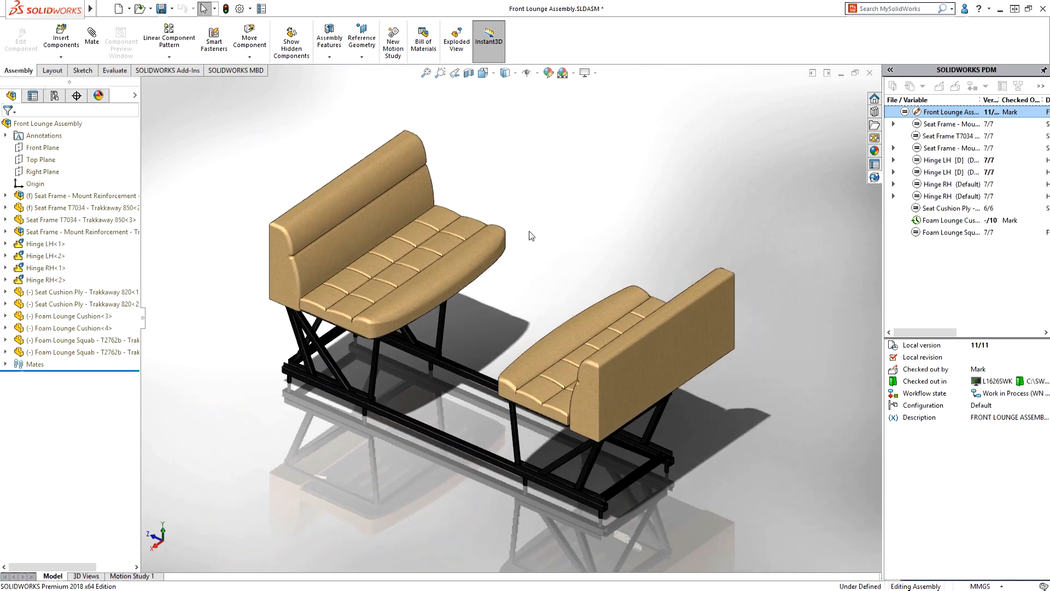